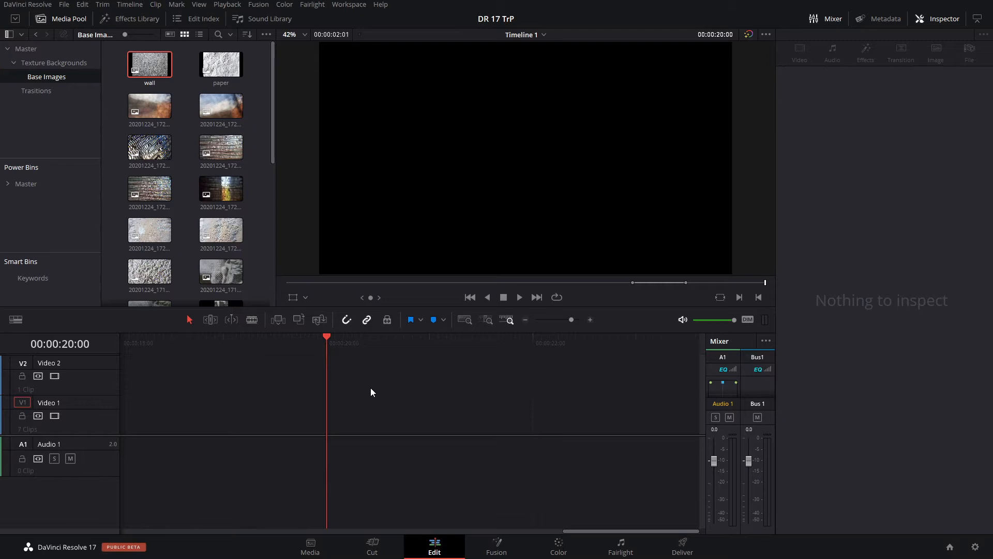
pyautogui.moveTo(152, 81)
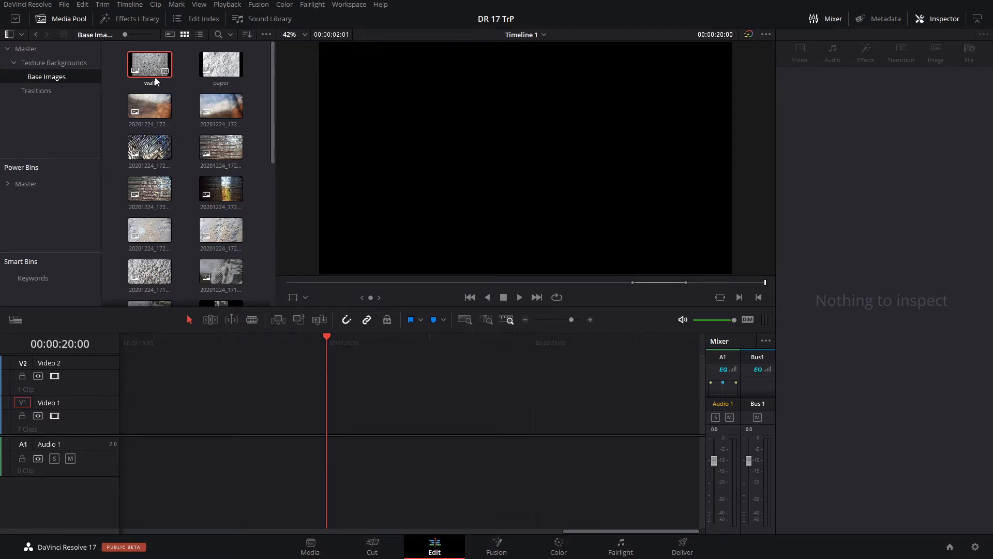
# Step: Place the wall photo on Video 1 and set its Zoom to 1.920
pyautogui.click(149, 64)
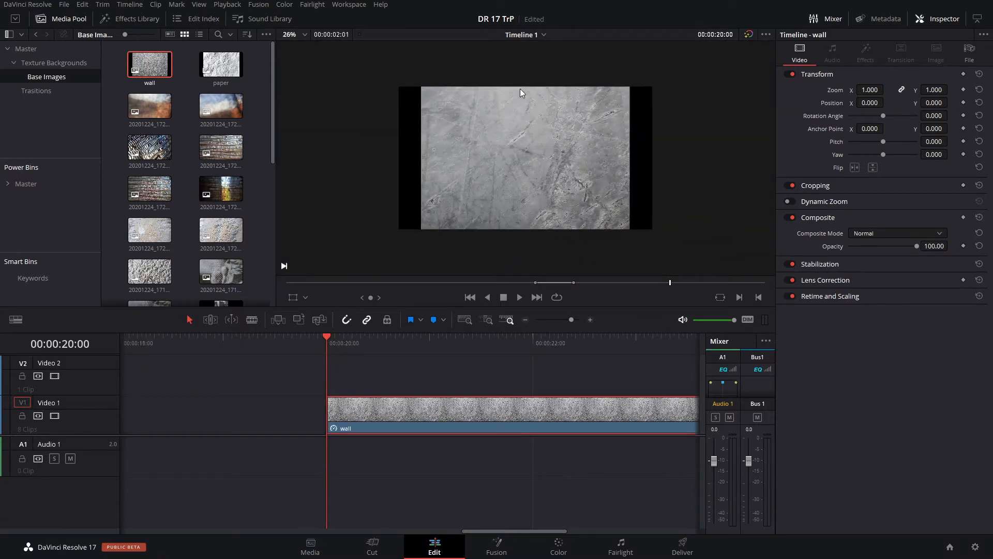
pyautogui.moveTo(360, 370)
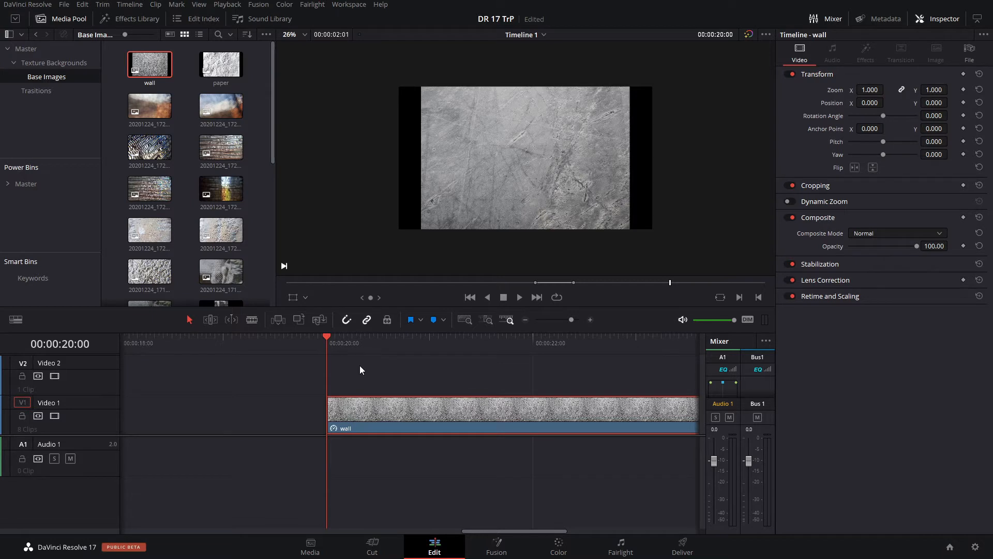
pyautogui.moveTo(356, 380)
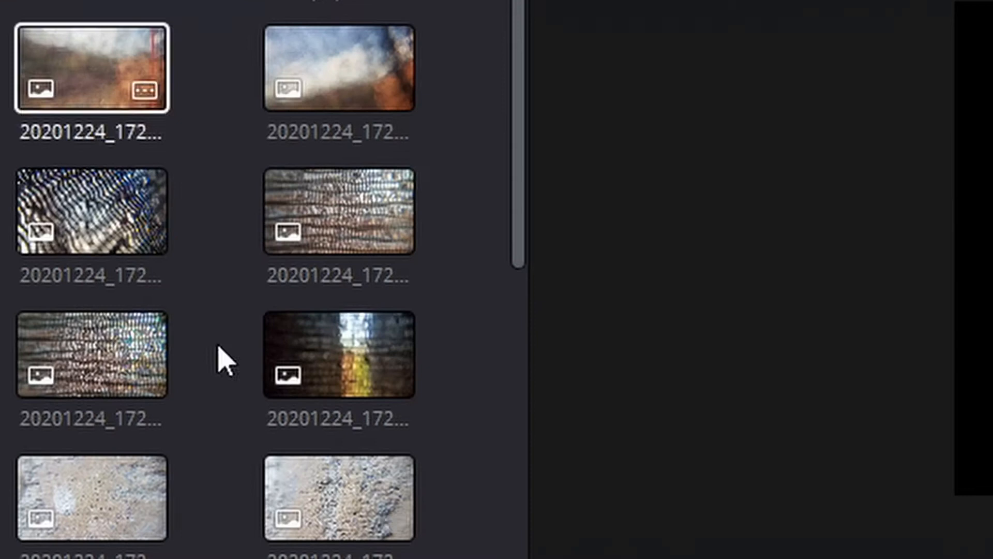
pyautogui.scroll(-3)
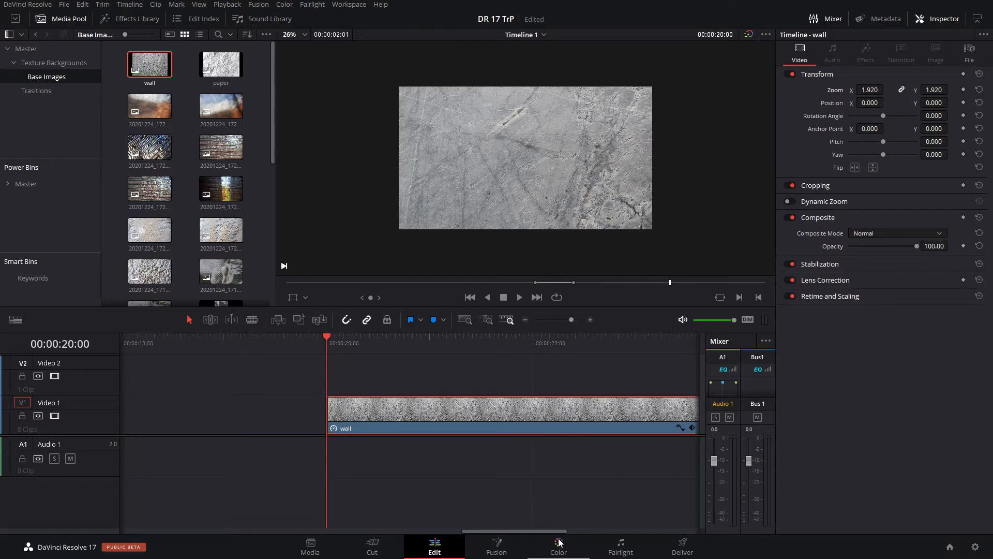
# Step: Boost the wall clip's contrast with an S-curve on the Color page, then return to Edit
pyautogui.click(558, 547)
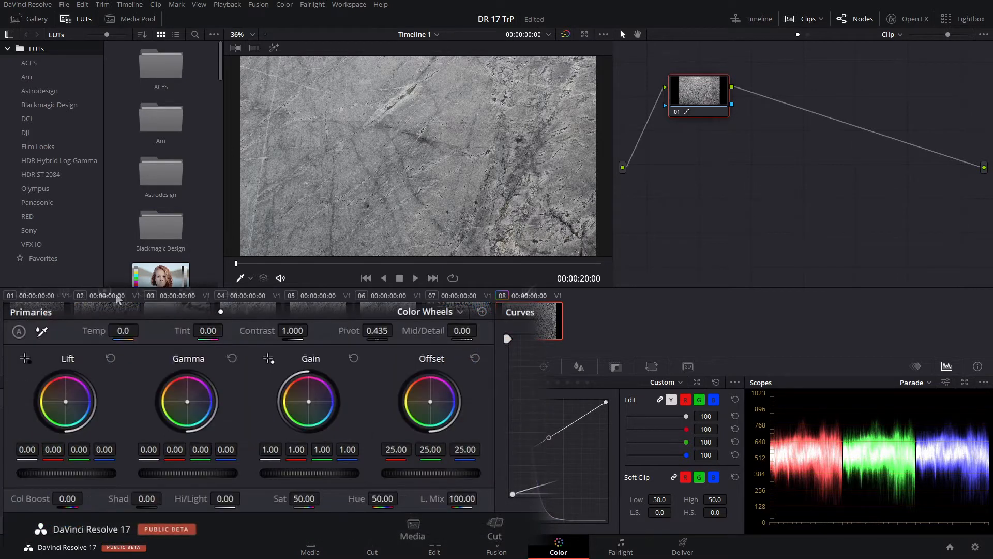
pyautogui.moveTo(215, 379)
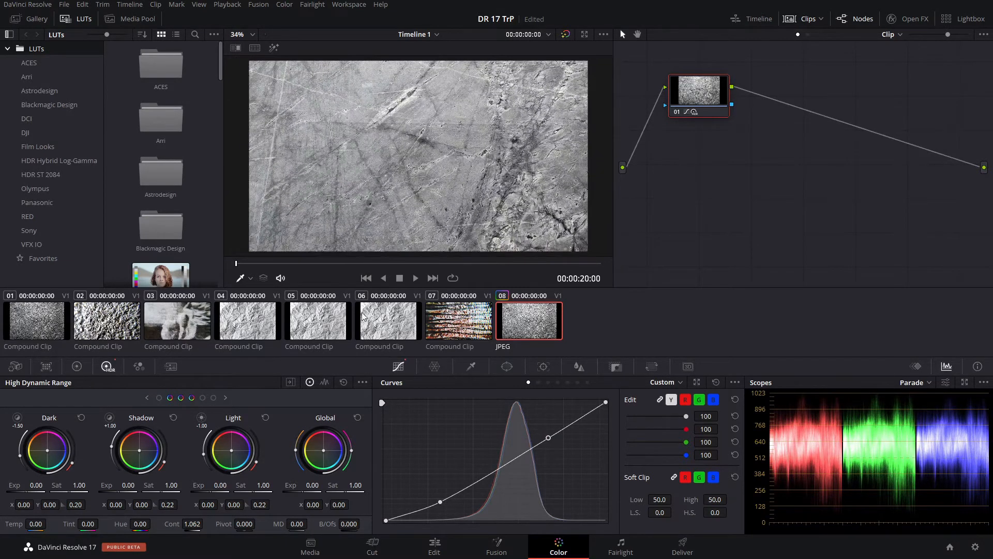
pyautogui.click(434, 546)
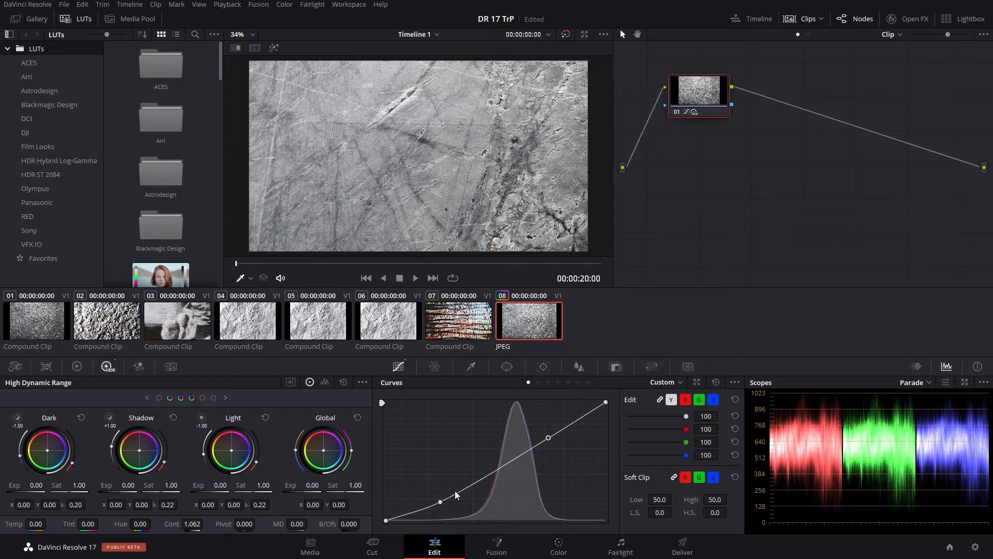
pyautogui.click(434, 545)
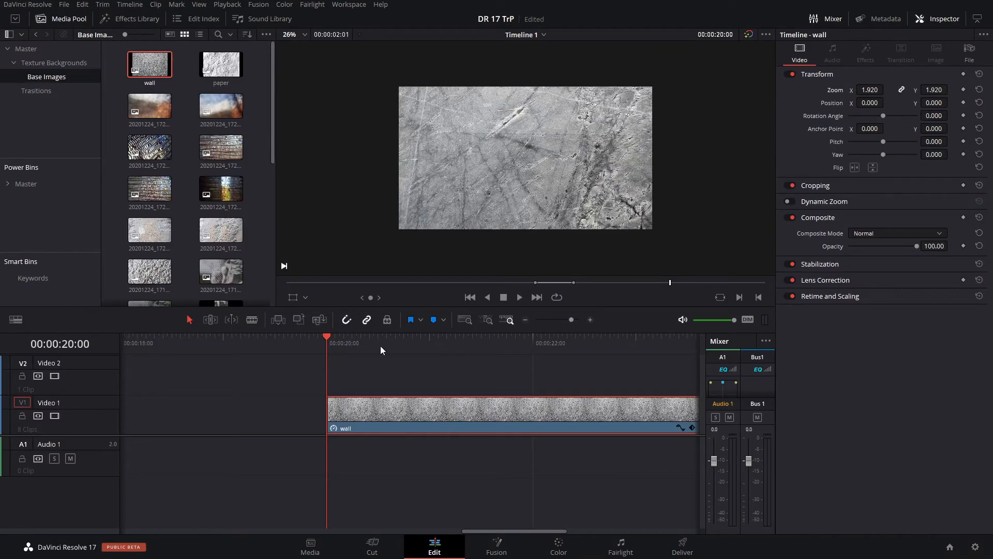
pyautogui.moveTo(513, 239)
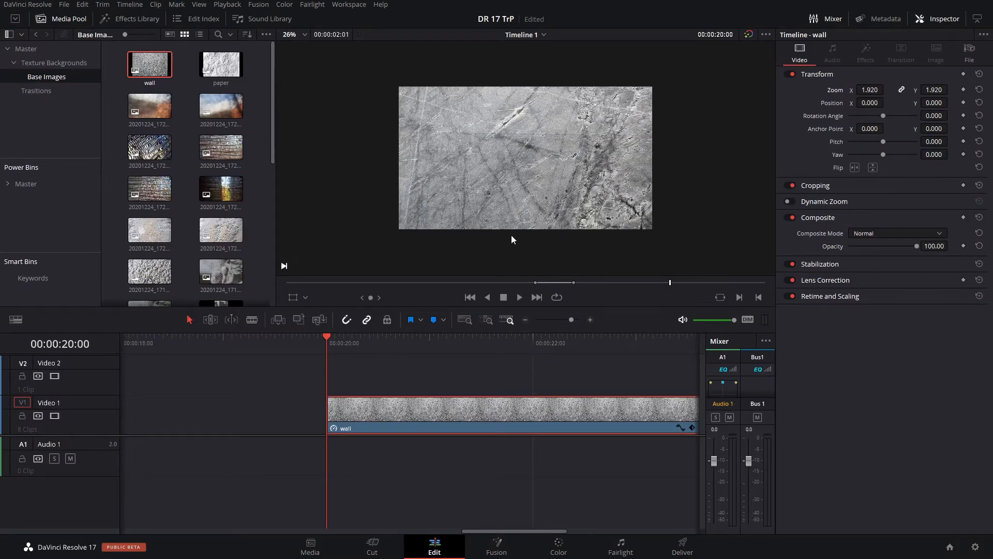
pyautogui.moveTo(527, 206)
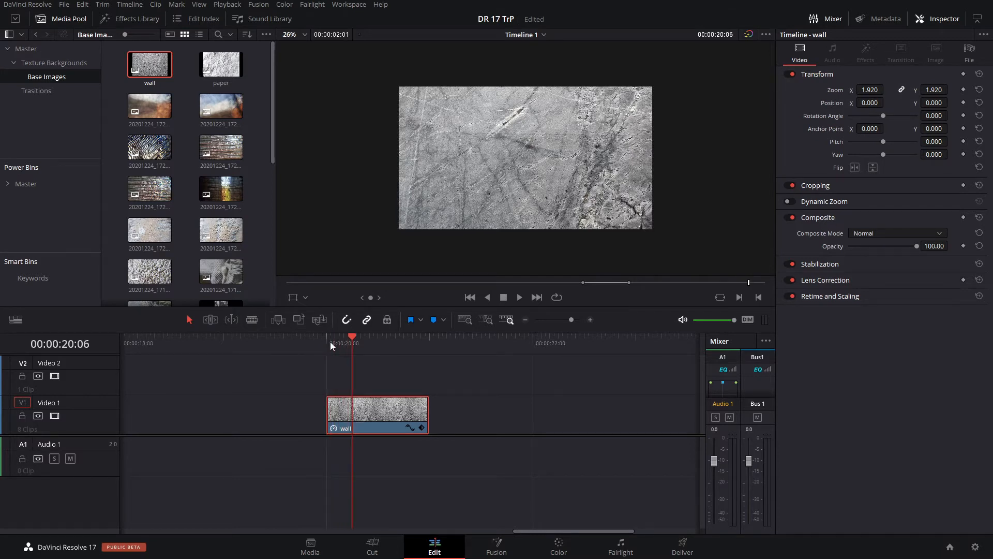
# Step: Split the wall clip at the playhead with Ctrl+B into four short pieces
pyautogui.press('ctrl+b')
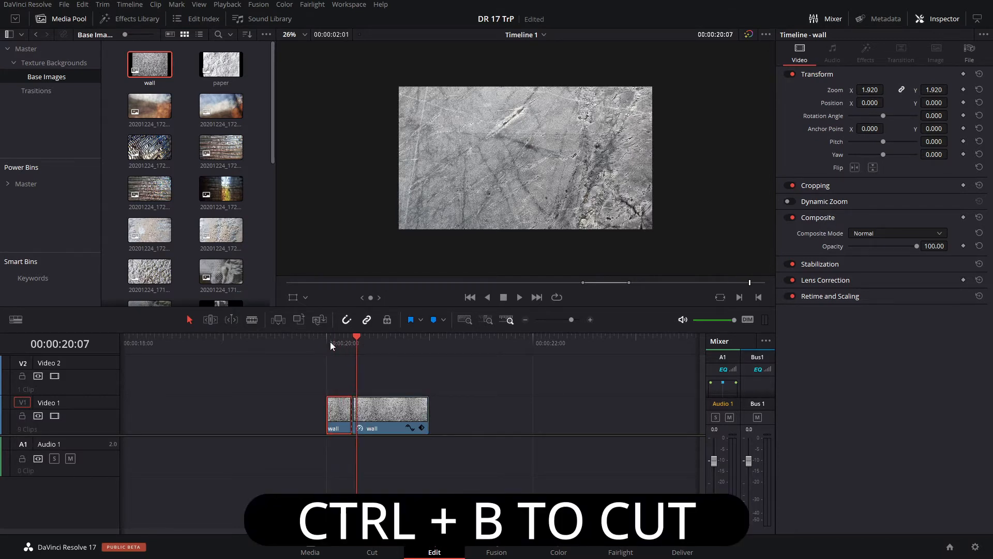
pyautogui.press('ctrl+b')
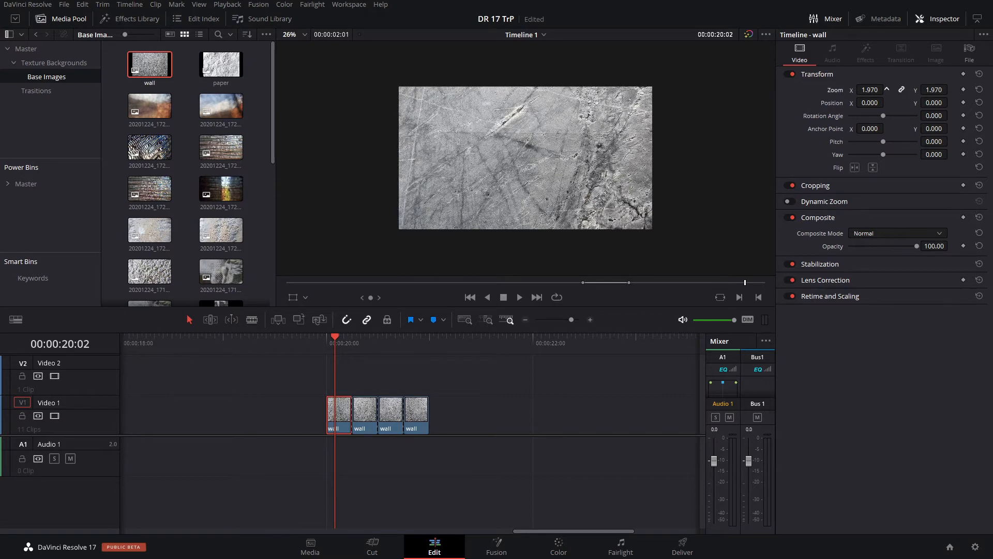
pyautogui.moveTo(299, 299)
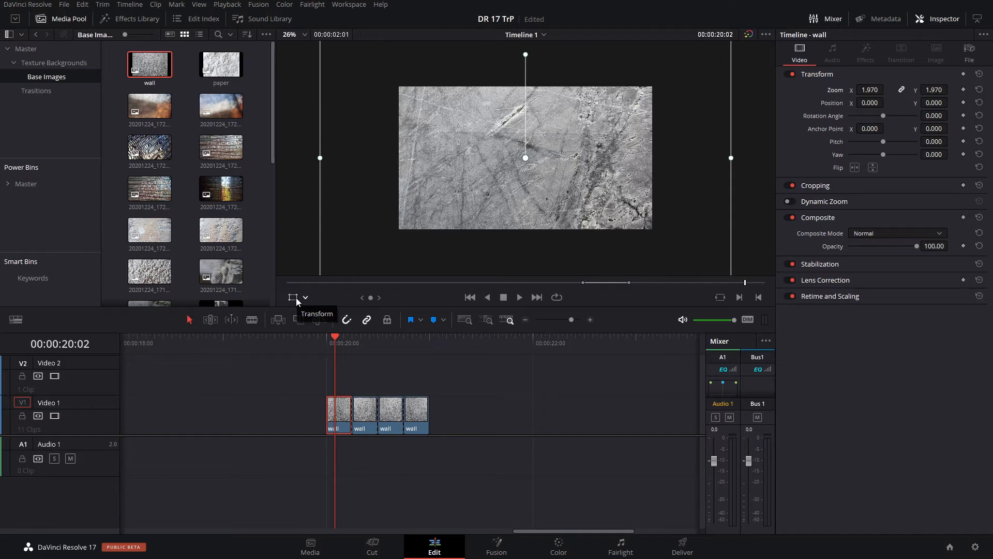
pyautogui.moveTo(293, 303)
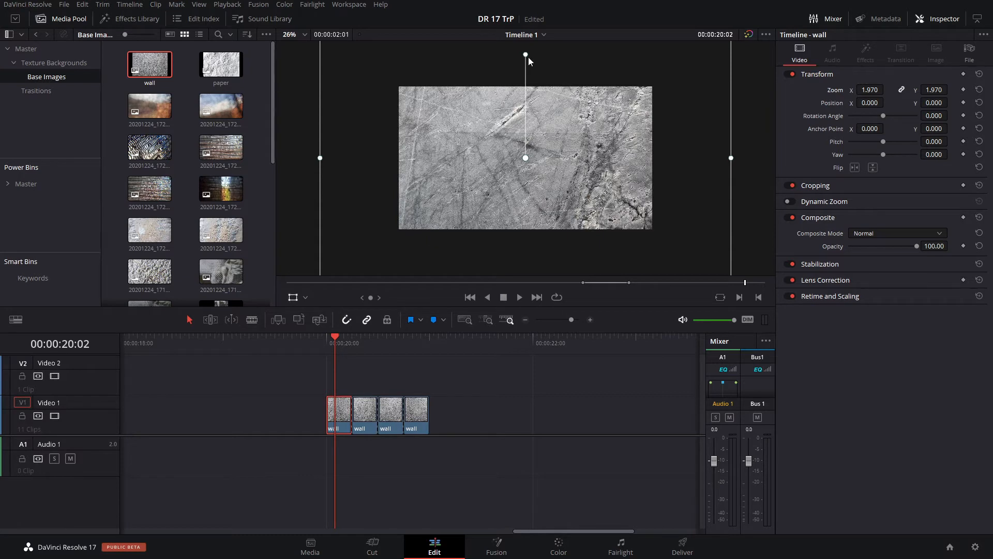
# Step: Rotate the second wall piece about 45 degrees and reshape the third piece's height
pyautogui.moveTo(525, 53); pyautogui.dragTo(503, 61)
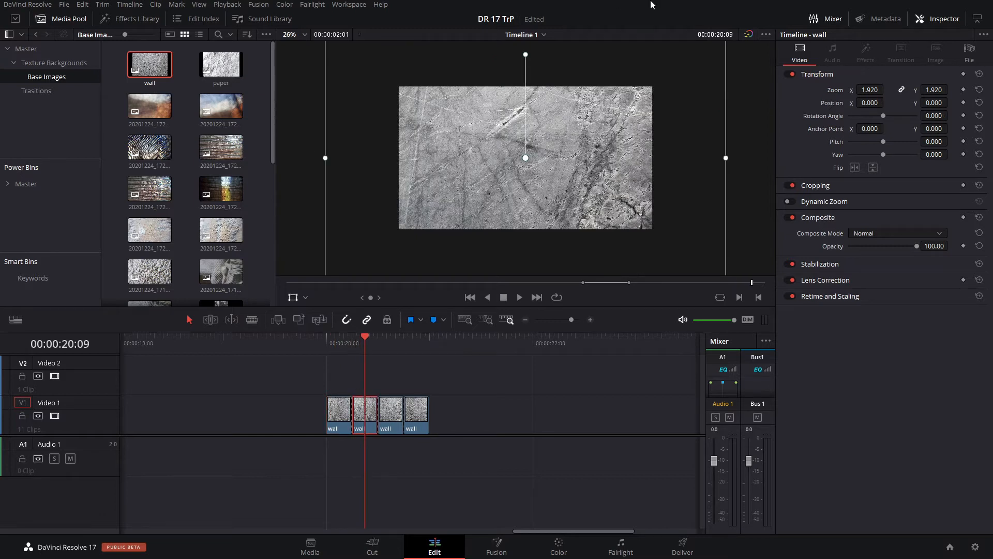
pyautogui.moveTo(524, 54); pyautogui.dragTo(536, 57)
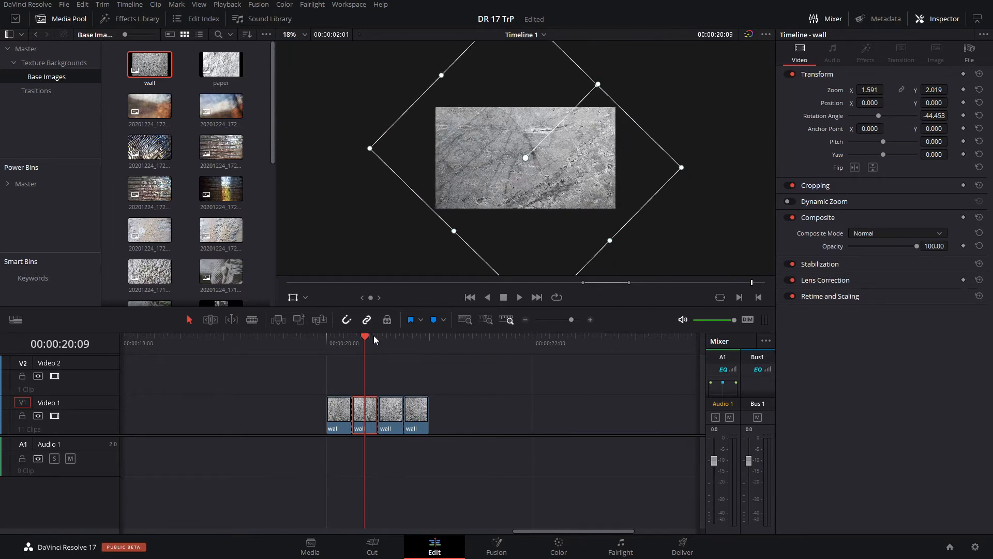
pyautogui.click(392, 336)
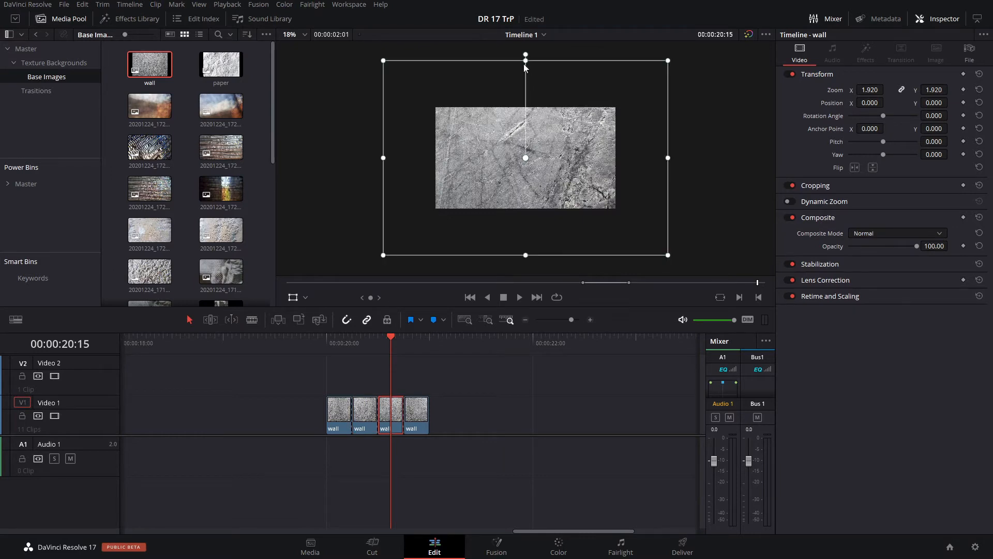
pyautogui.moveTo(525, 61); pyautogui.dragTo(525, 67)
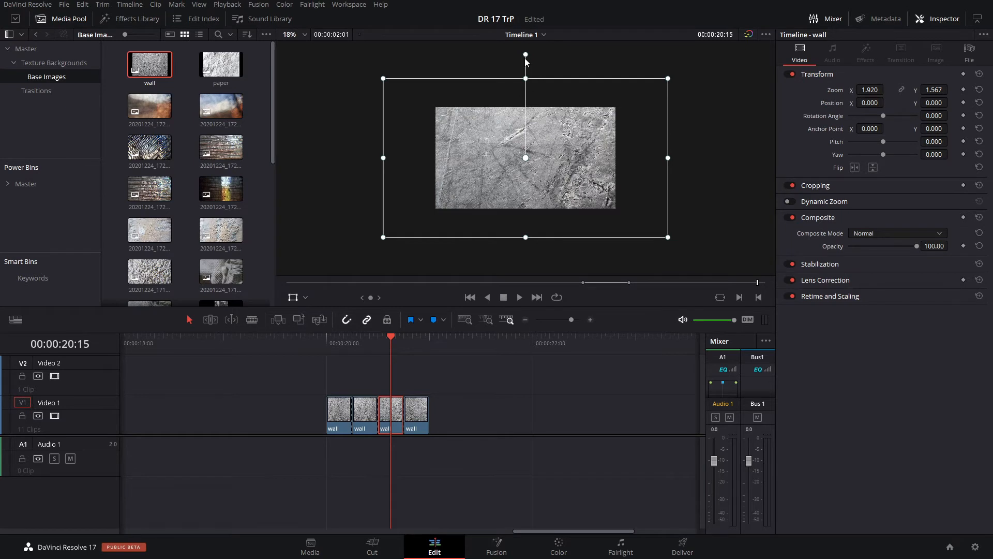
pyautogui.moveTo(526, 62); pyautogui.dragTo(392, 175)
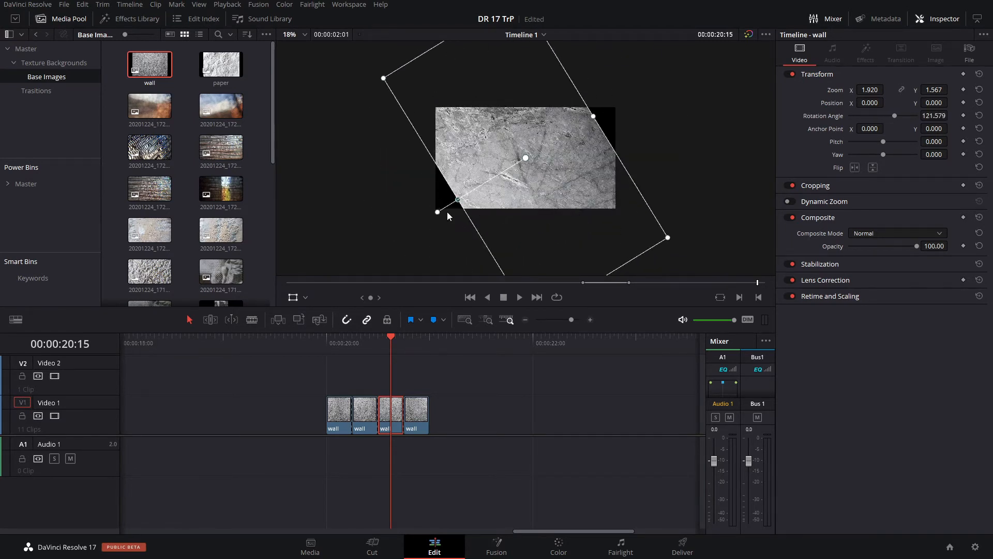
pyautogui.moveTo(437, 212); pyautogui.dragTo(437, 211)
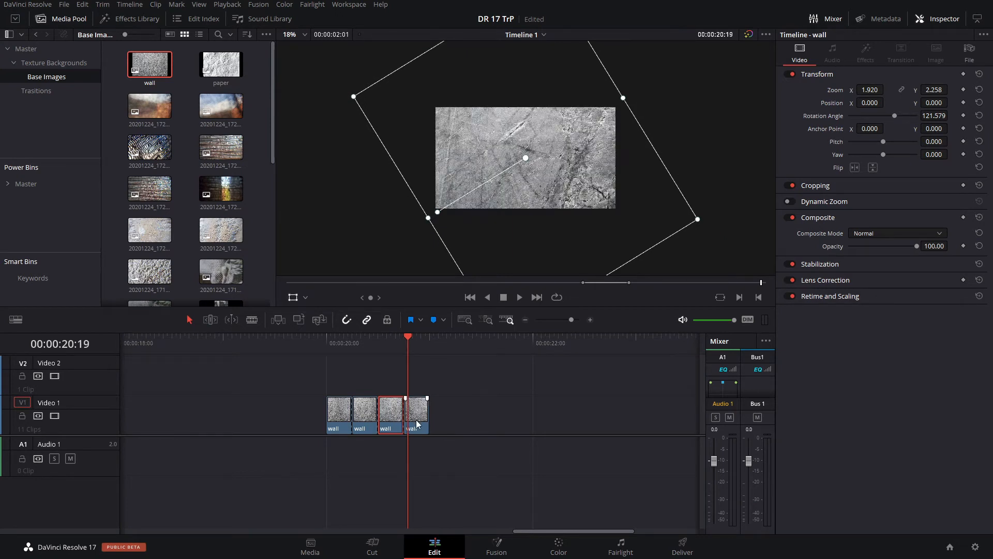
# Step: Tilt the fourth wall piece about fifteen degrees and return the playhead to the start
pyautogui.click(413, 415)
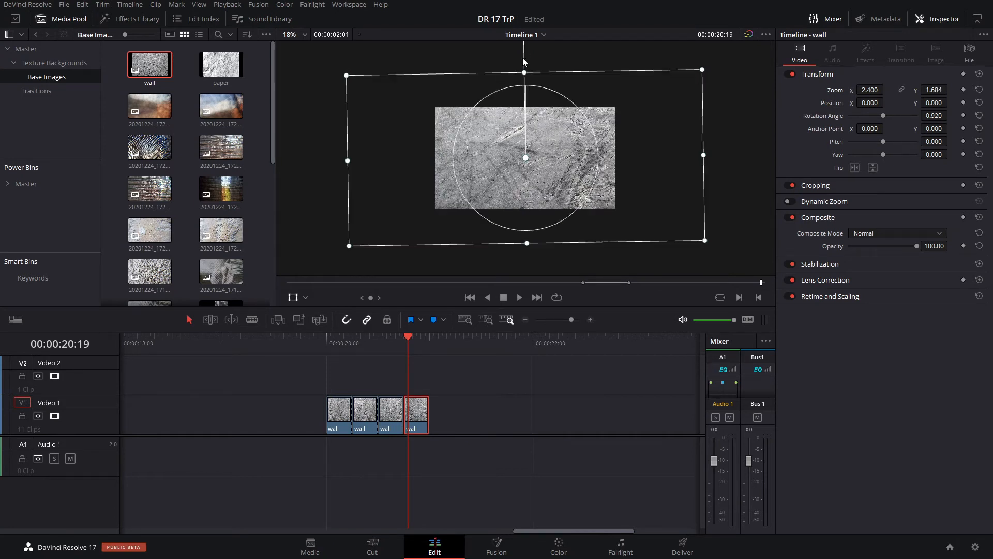
pyautogui.moveTo(525, 73); pyautogui.dragTo(496, 76)
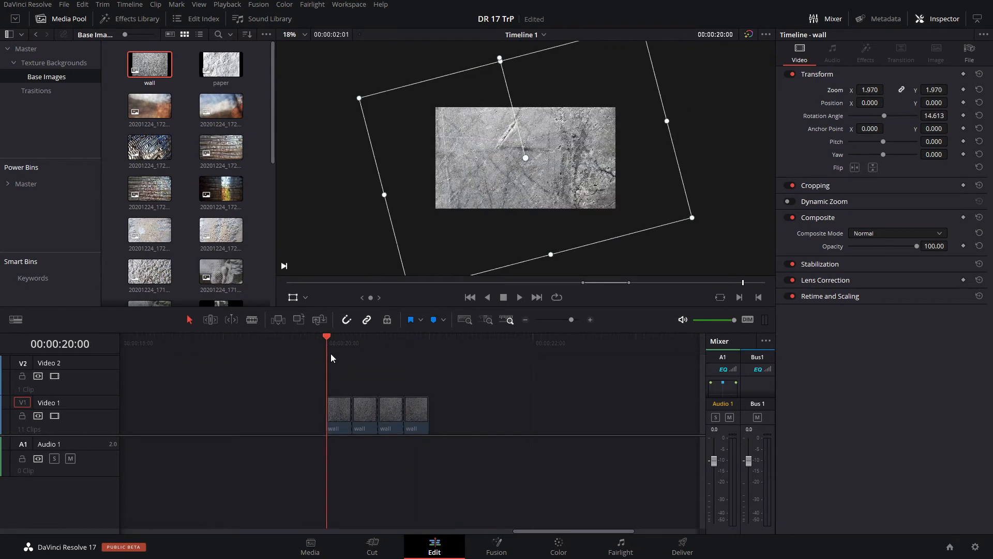
pyautogui.click(430, 336)
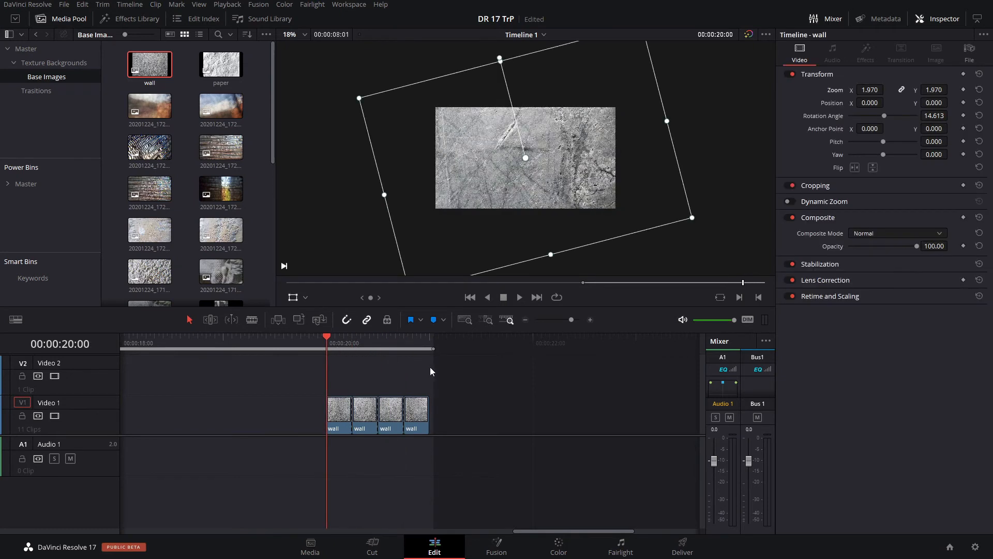
# Step: Drag-select the four transformed wall clips on Video 1
pyautogui.moveTo(330, 415); pyautogui.dragTo(421, 415)
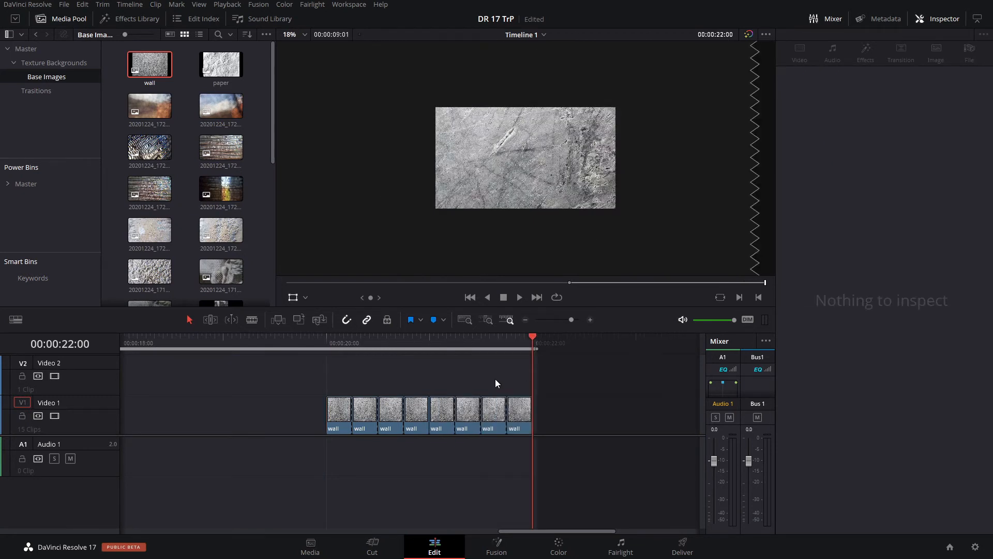
pyautogui.moveTo(550, 382)
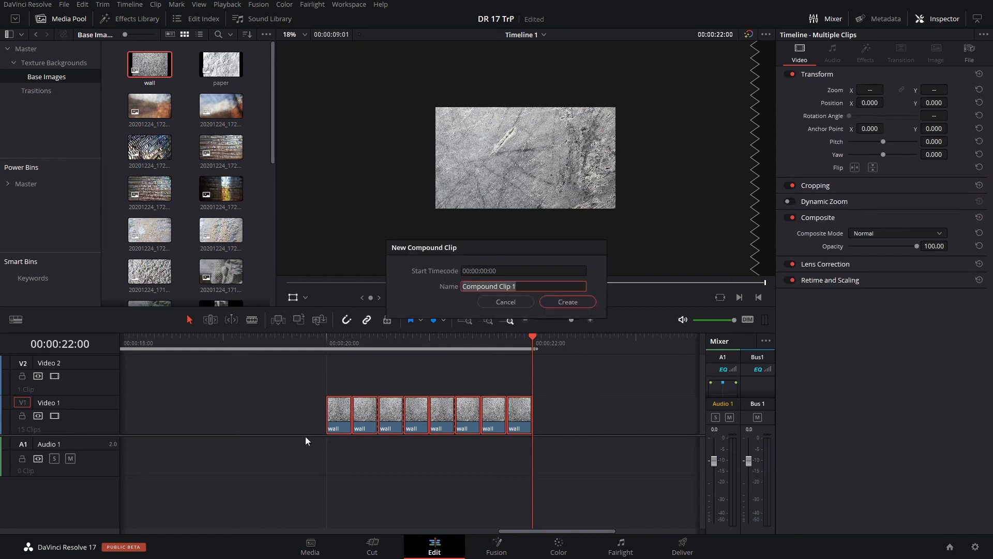
# Step: Name the compound clip 'Texture Backgrdound' and create it
pyautogui.click(522, 286)
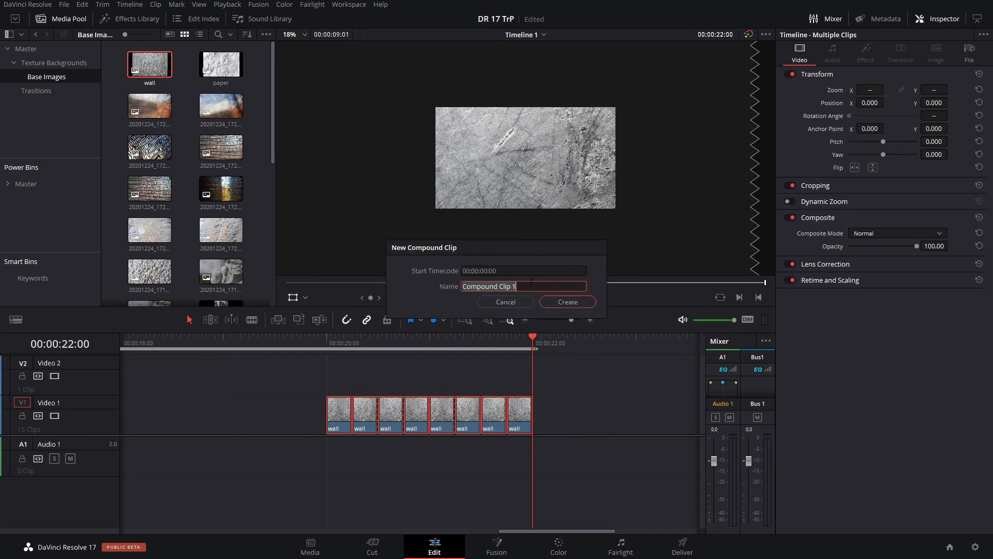
pyautogui.write('Texture Backgounrd')
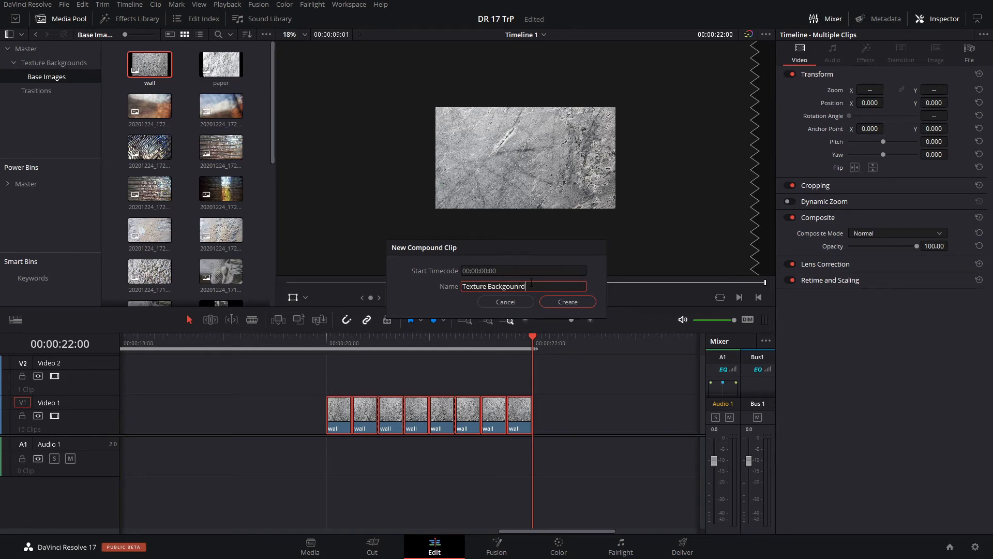
pyautogui.click(567, 302)
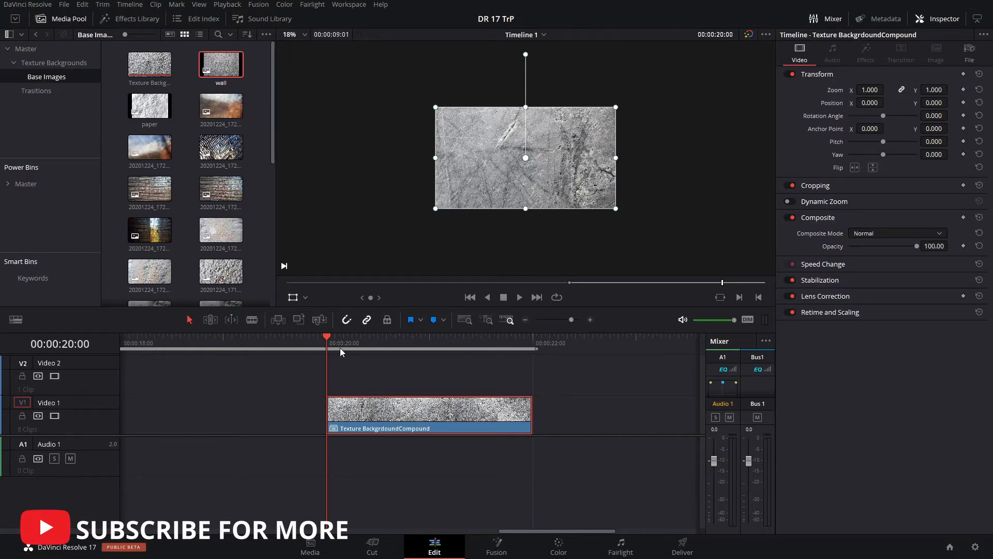
pyautogui.click(227, 5)
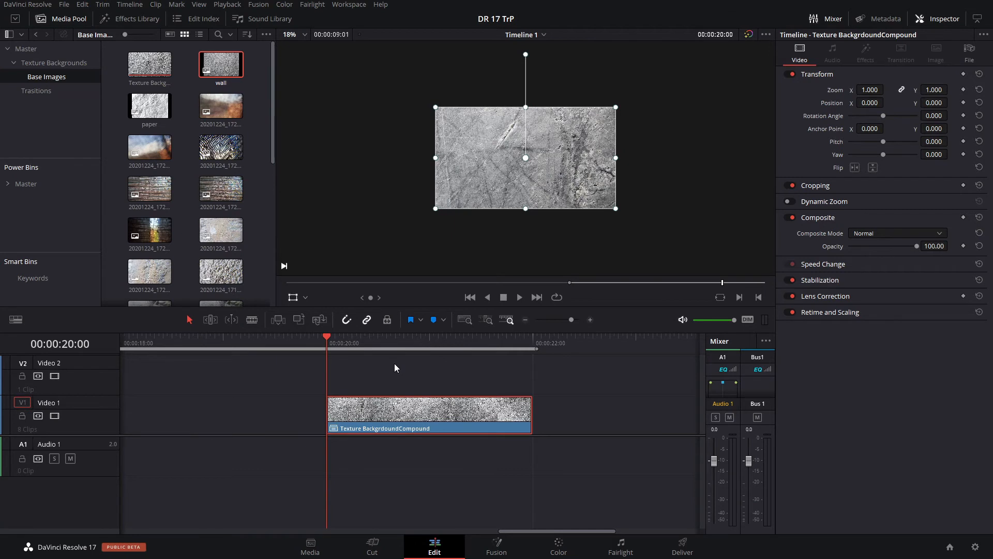
pyautogui.moveTo(361, 366)
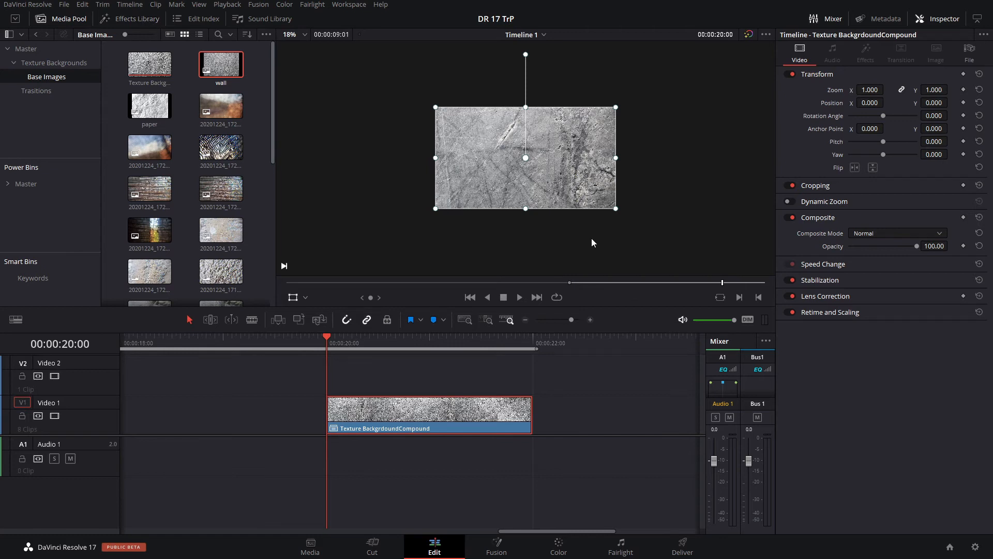
pyautogui.moveTo(524, 385)
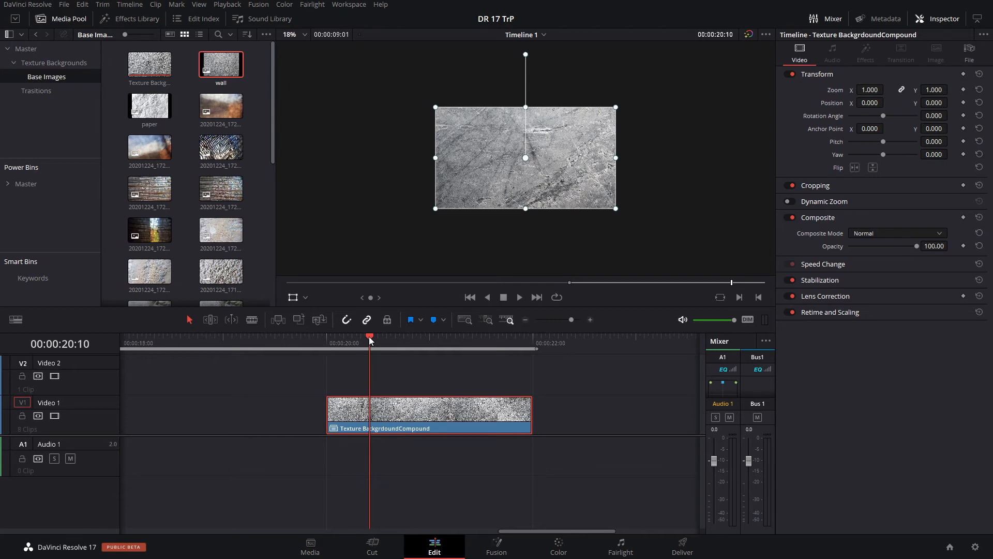
pyautogui.moveTo(556, 209)
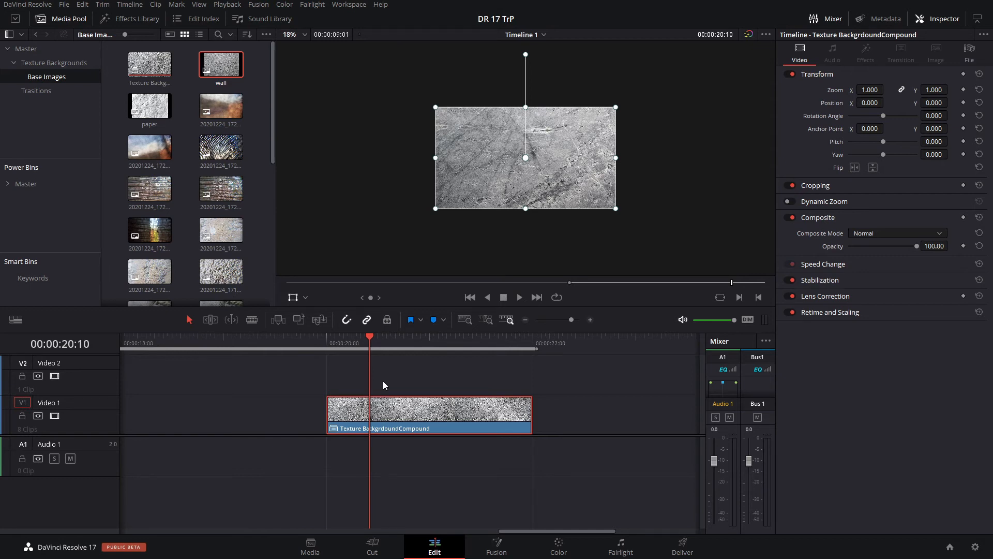
pyautogui.moveTo(359, 356)
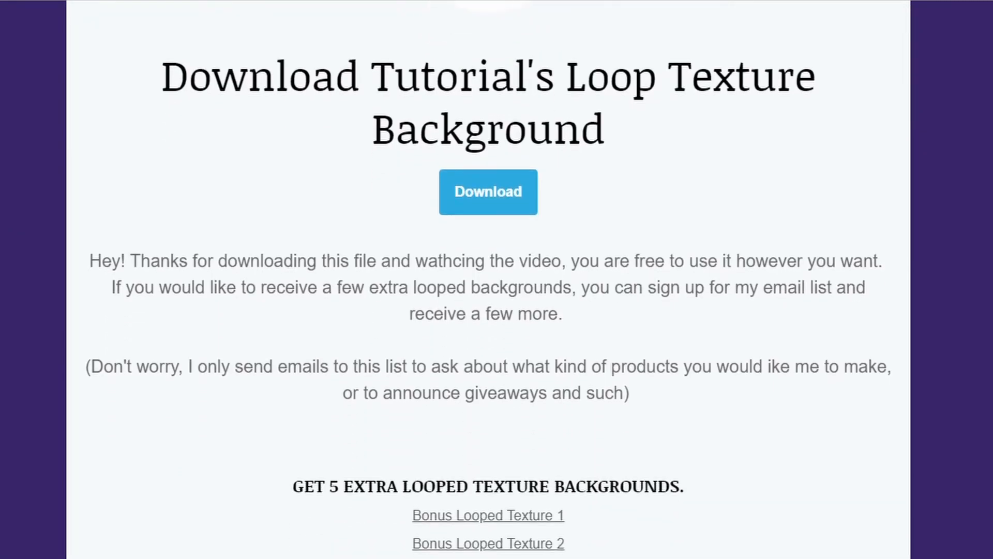
# Step: Scroll the download page down to the five bonus looped texture links and email signup
pyautogui.scroll(-3)
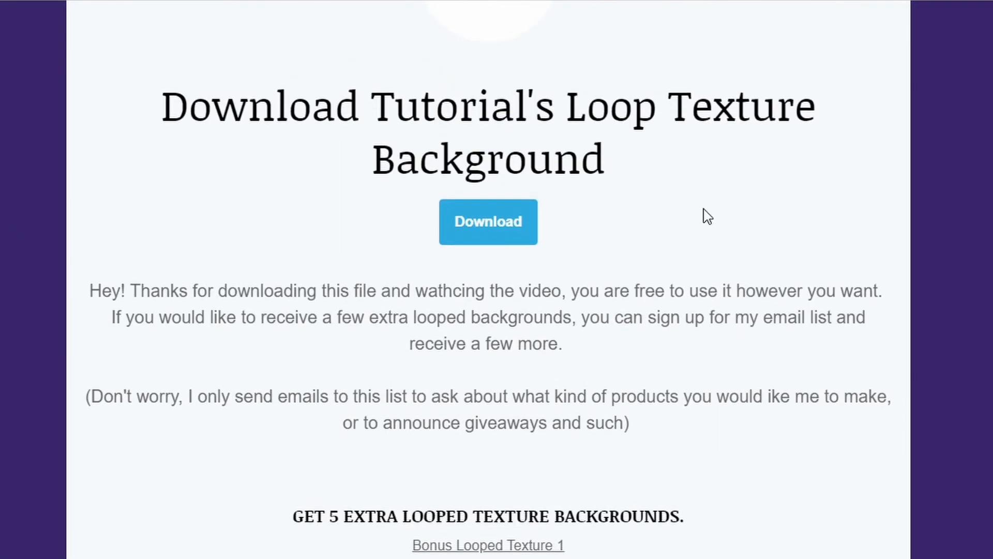
pyautogui.scroll(-3)
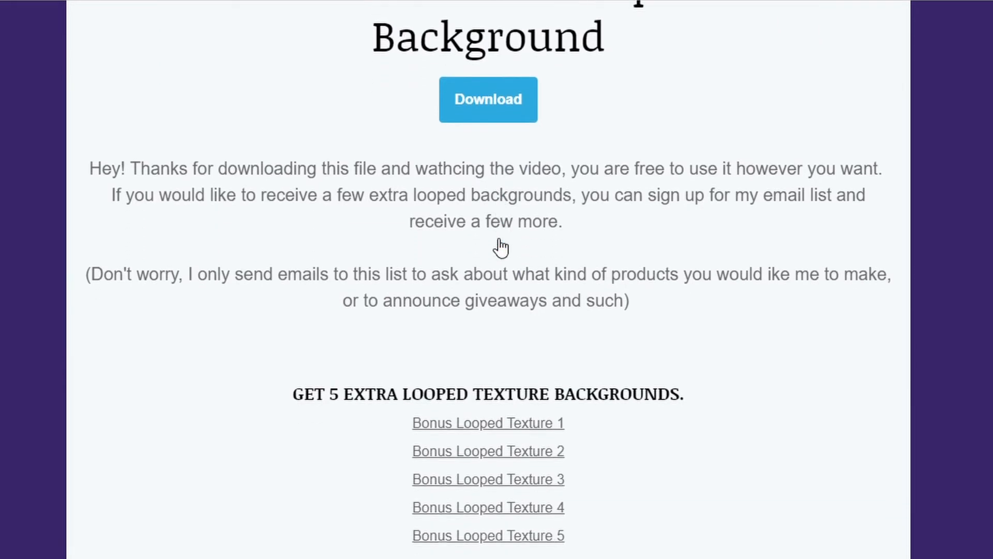
pyautogui.scroll(-3)
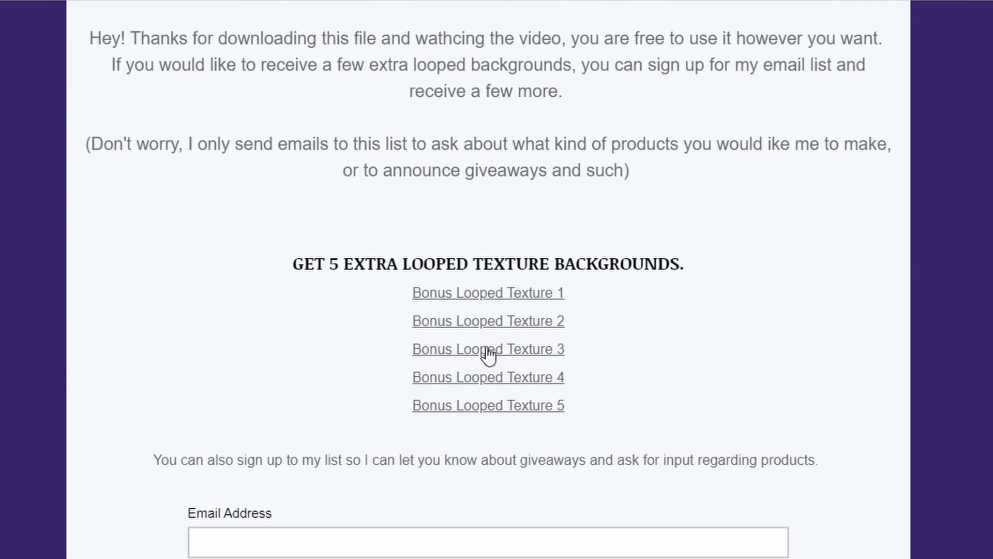
pyautogui.moveTo(883, 275)
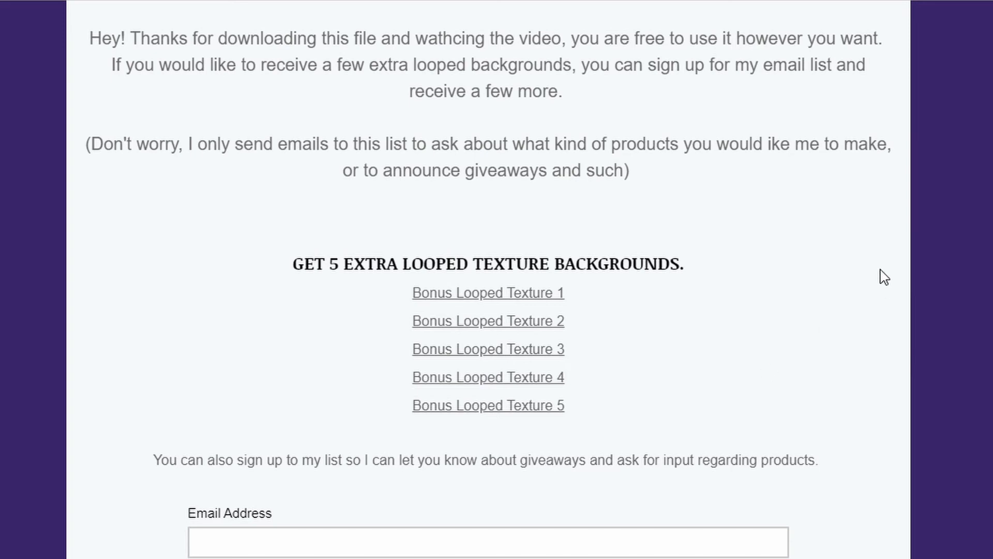